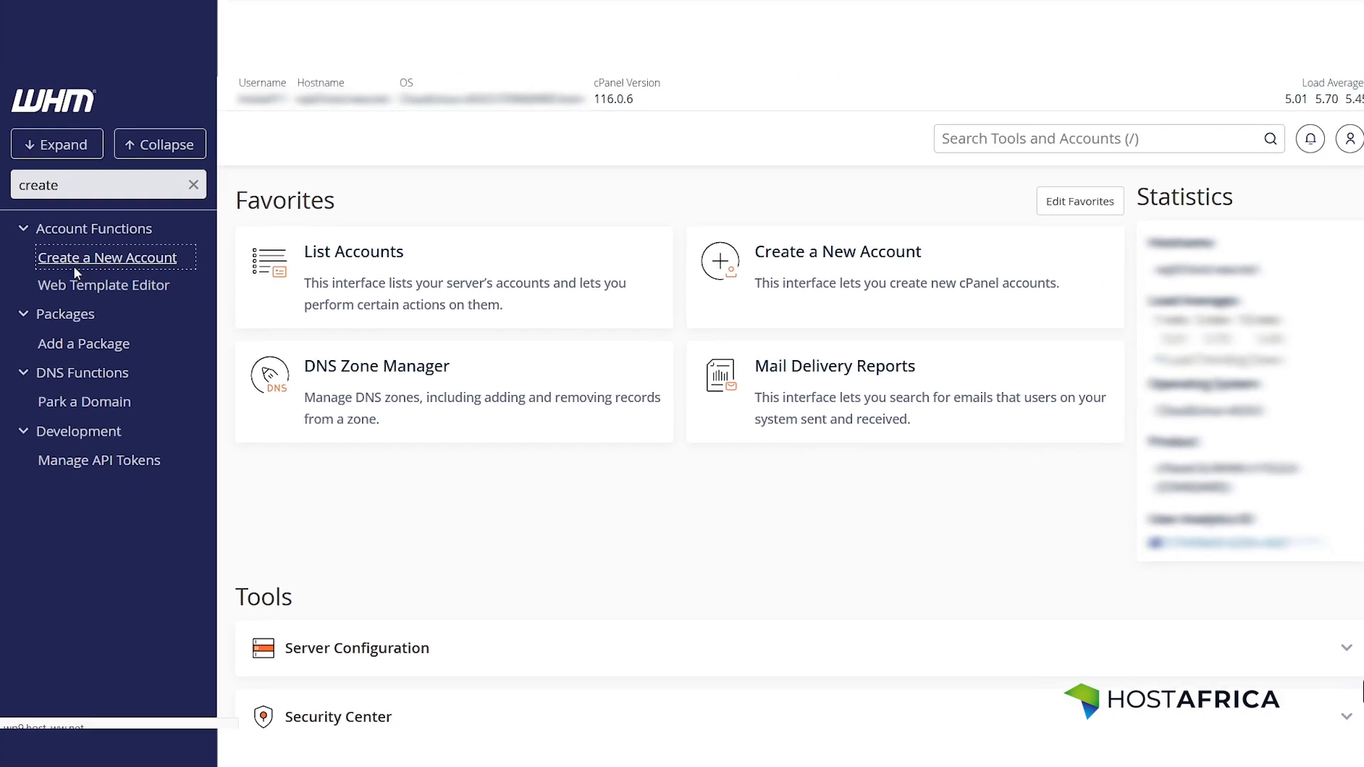
Step: Open Create a New Account, note the 1-of-20 account limit, and scroll to Domain Information
left_click(106, 257)
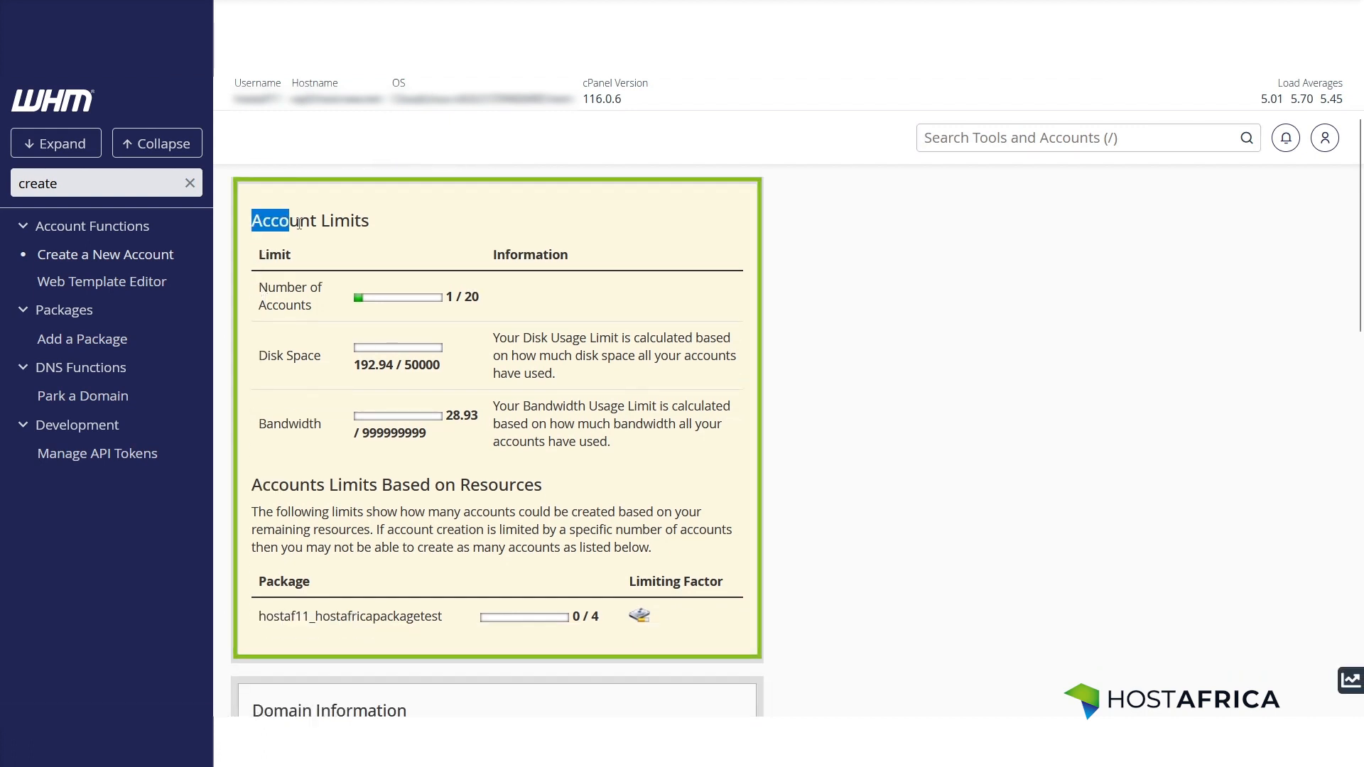
scroll("down", 3)
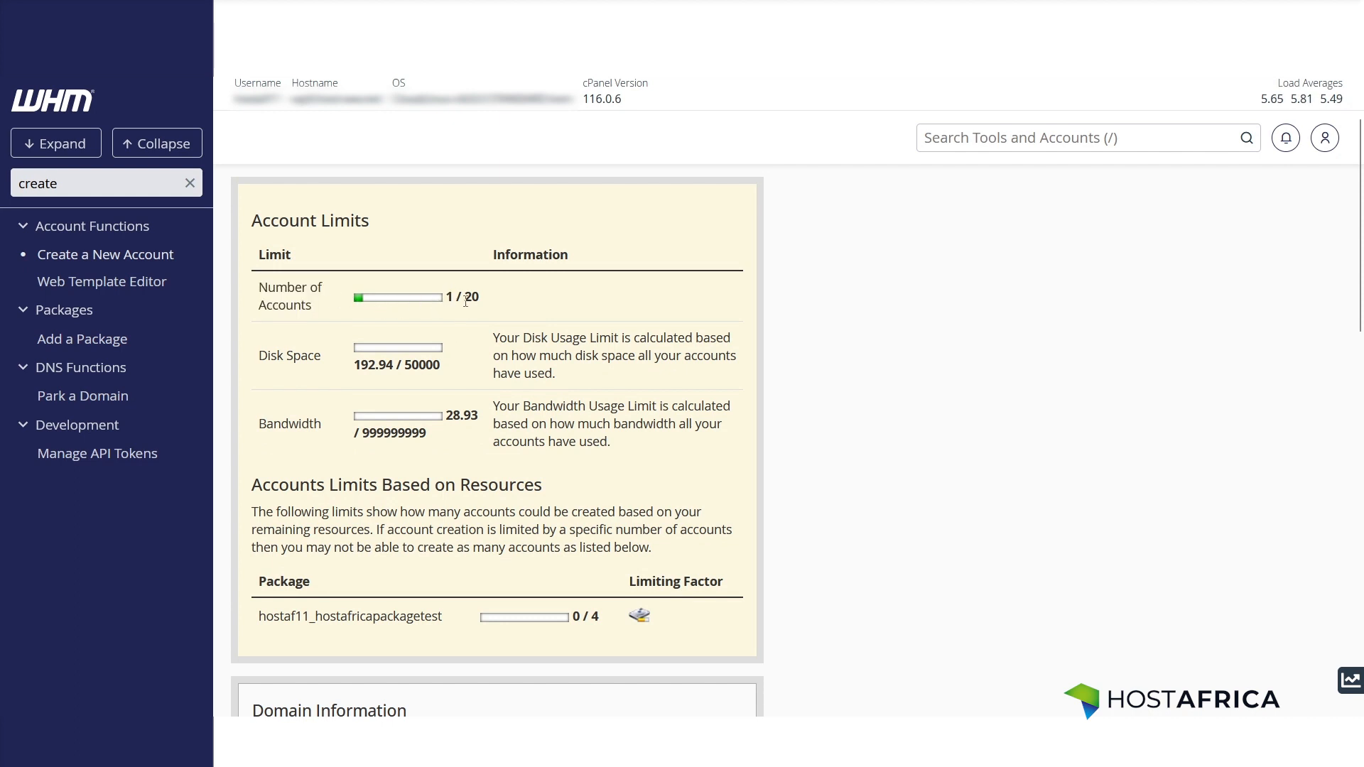
double_click(470, 297)
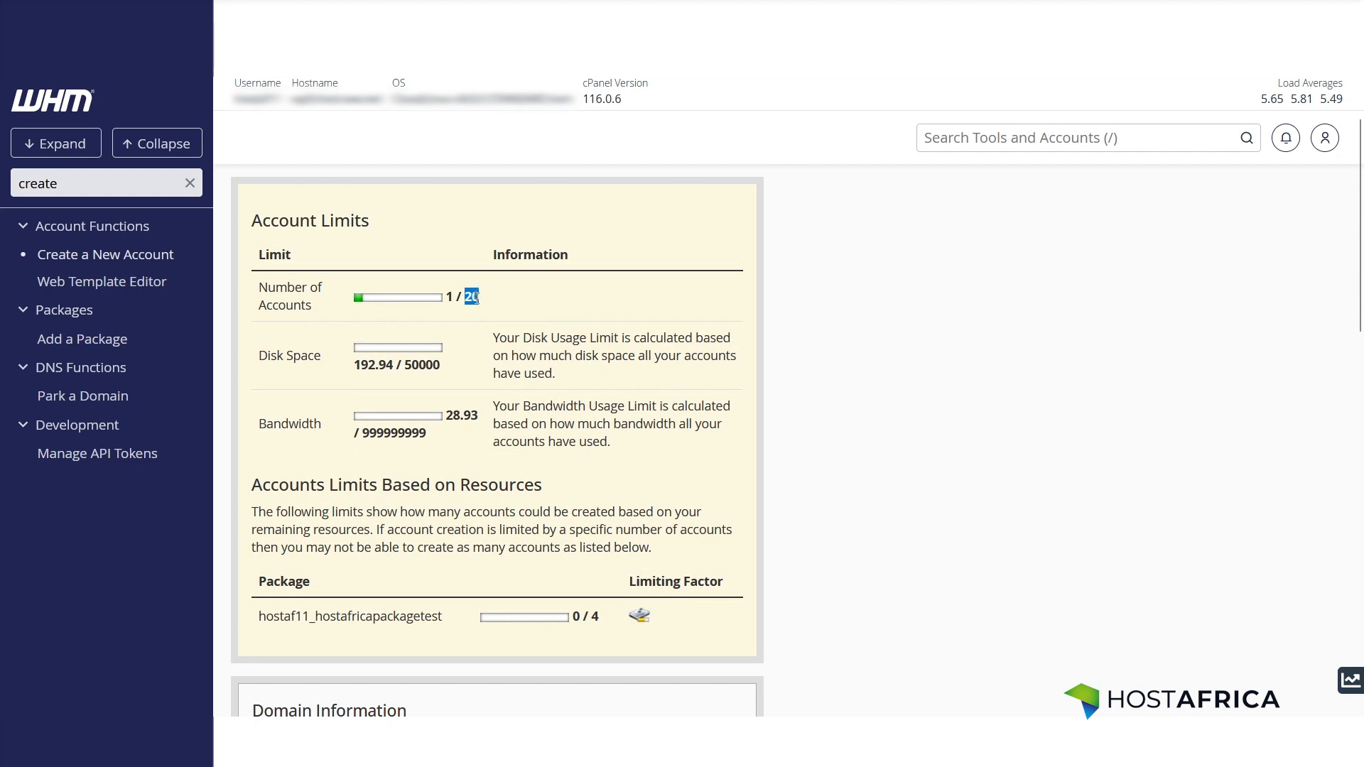
scroll("down", 3)
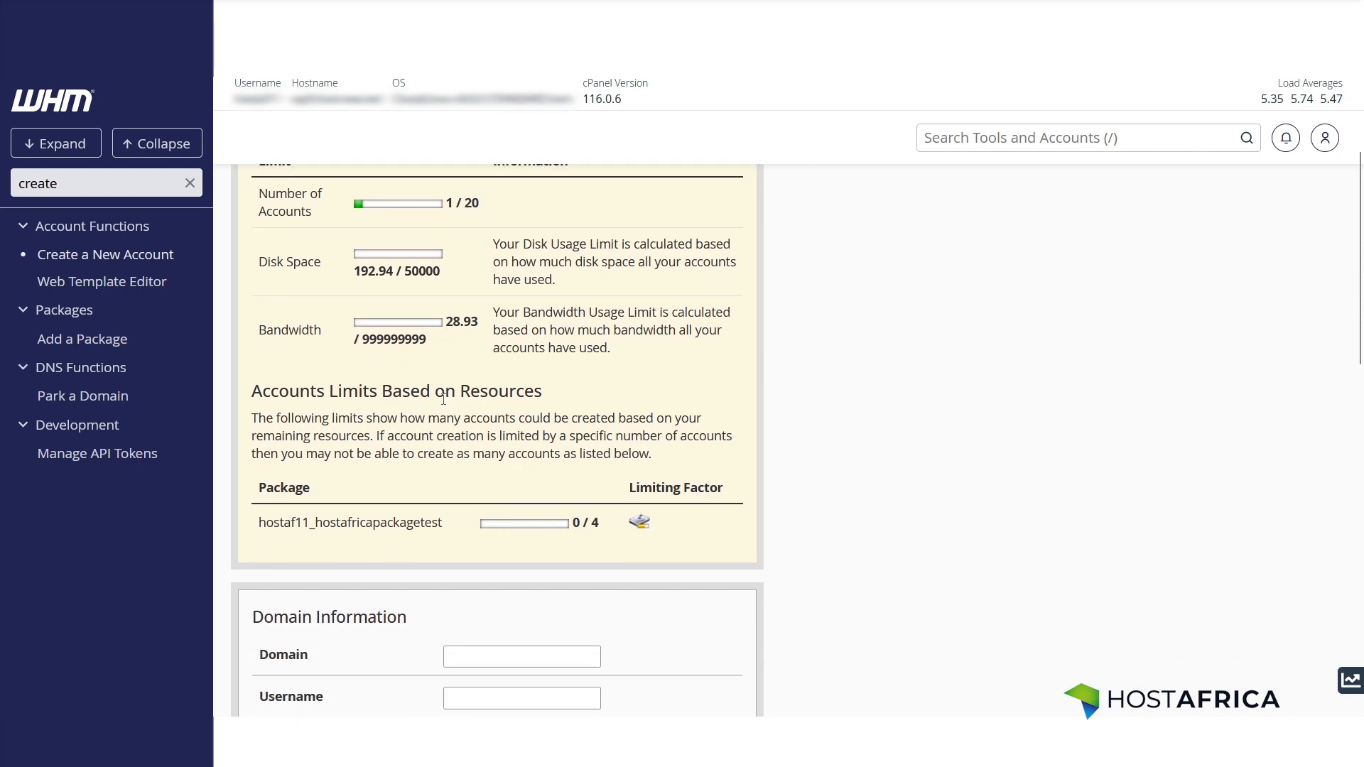
Step: Enter testhostafricavideo.co.za as the account domain using the autocomplete suggestion
scroll("down", 3)
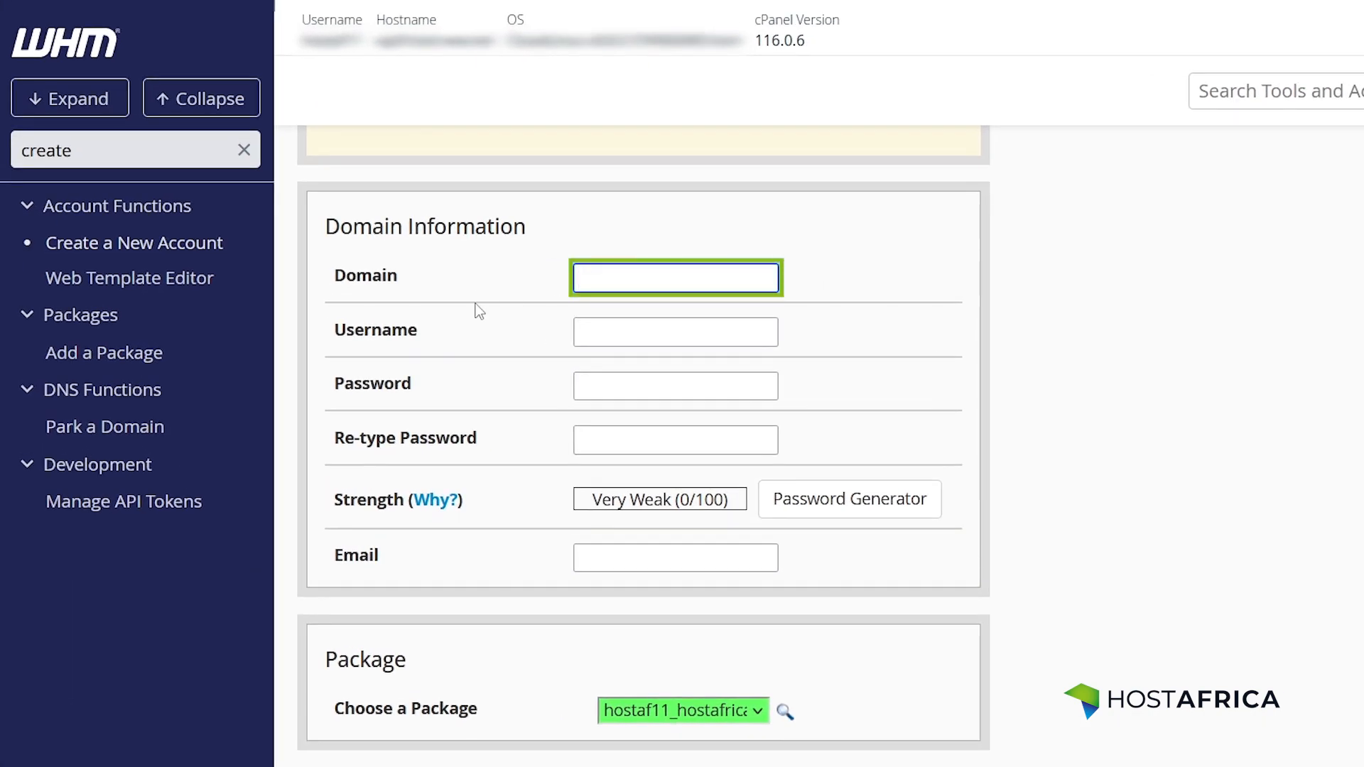
type("test")
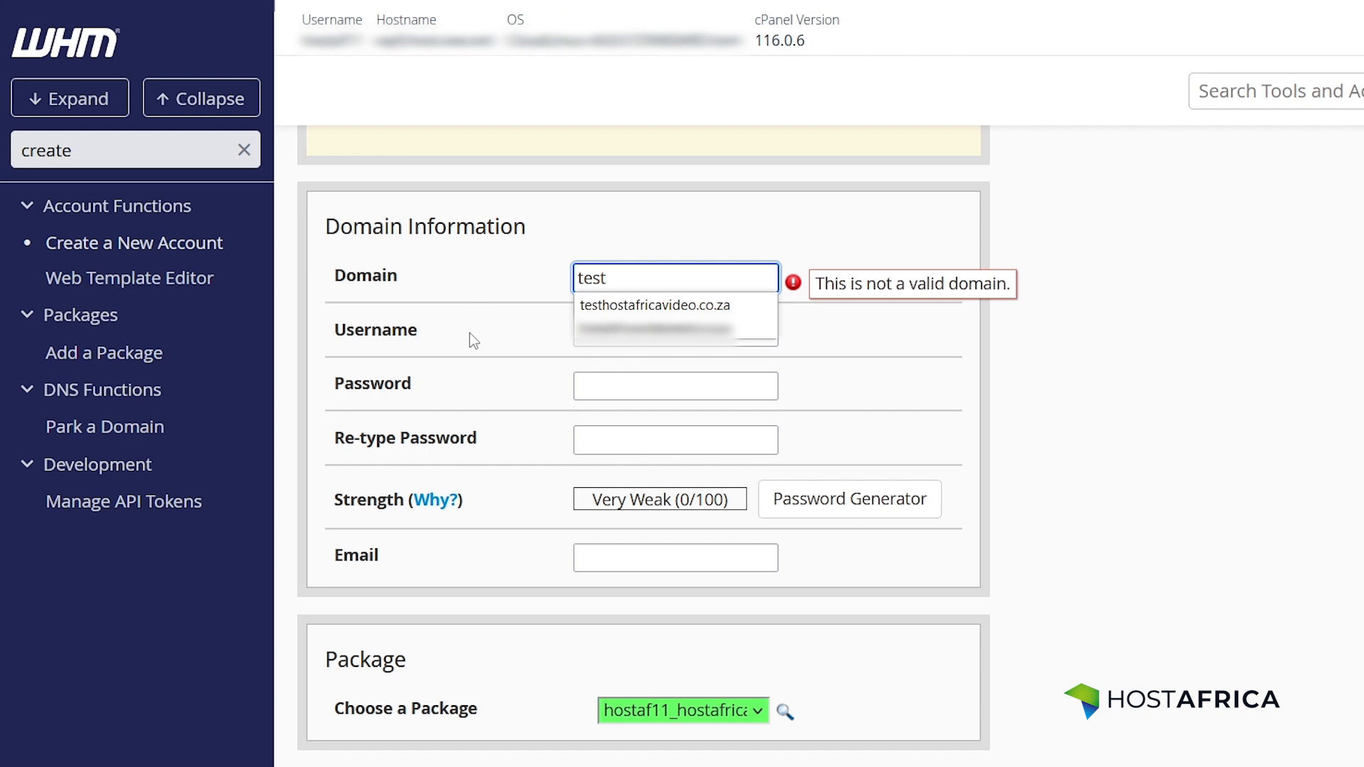
left_click(654, 305)
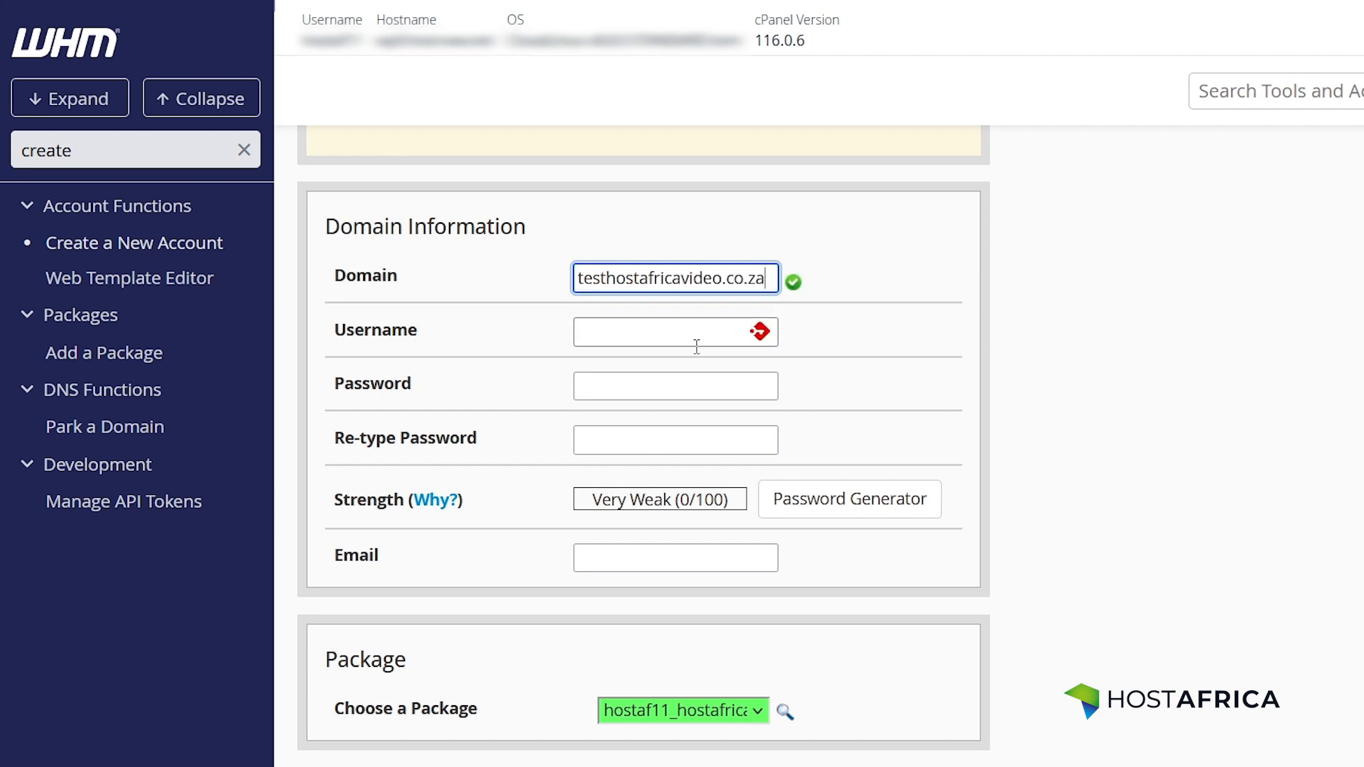
type("testhostafricav")
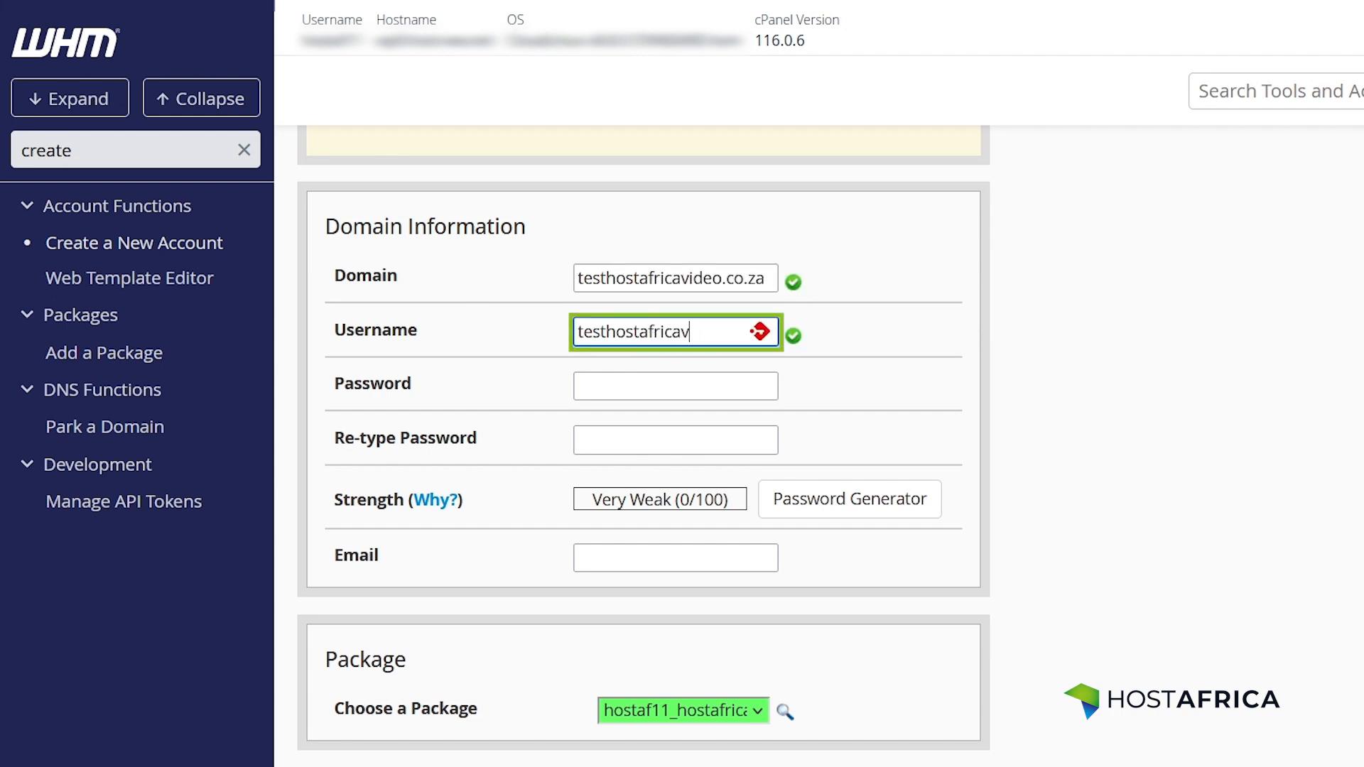
Step: Replace the auto-filled username with hhhhw
type("h")
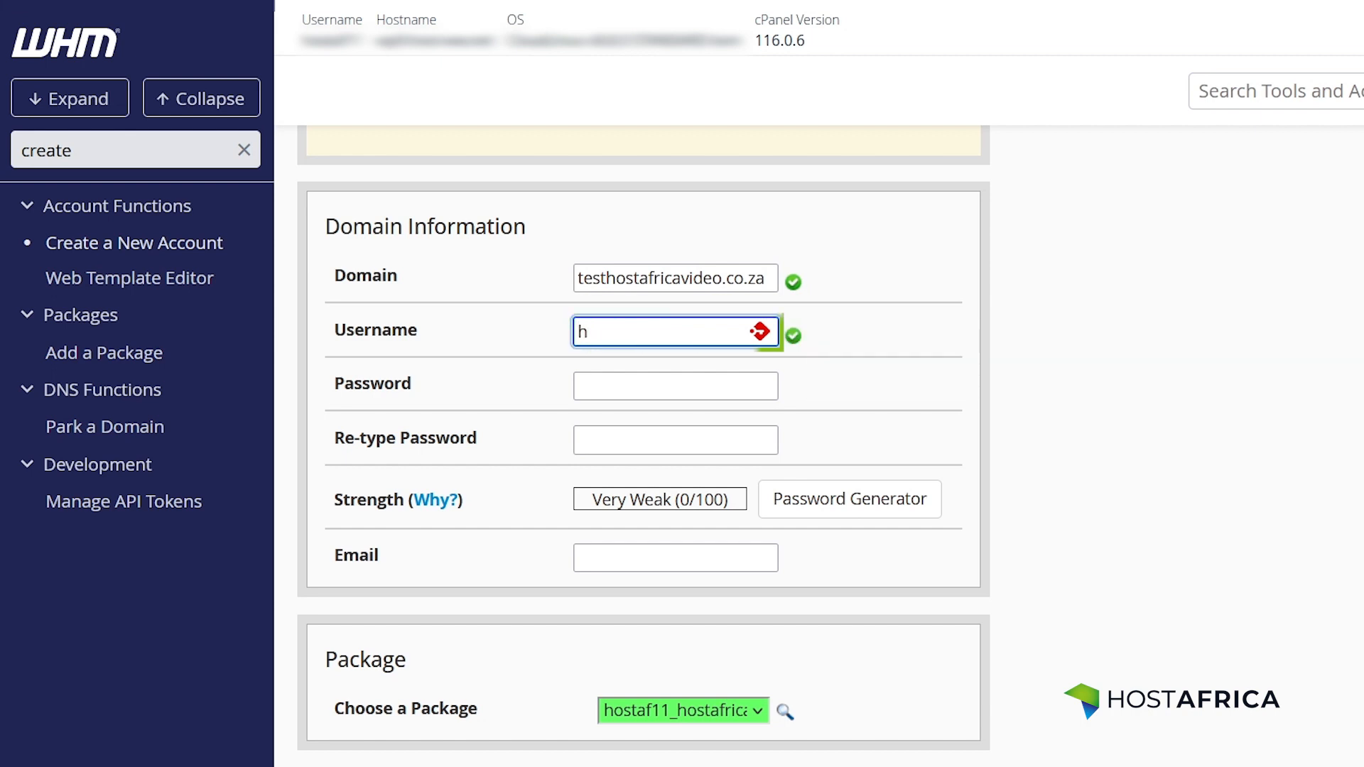
type("hhh")
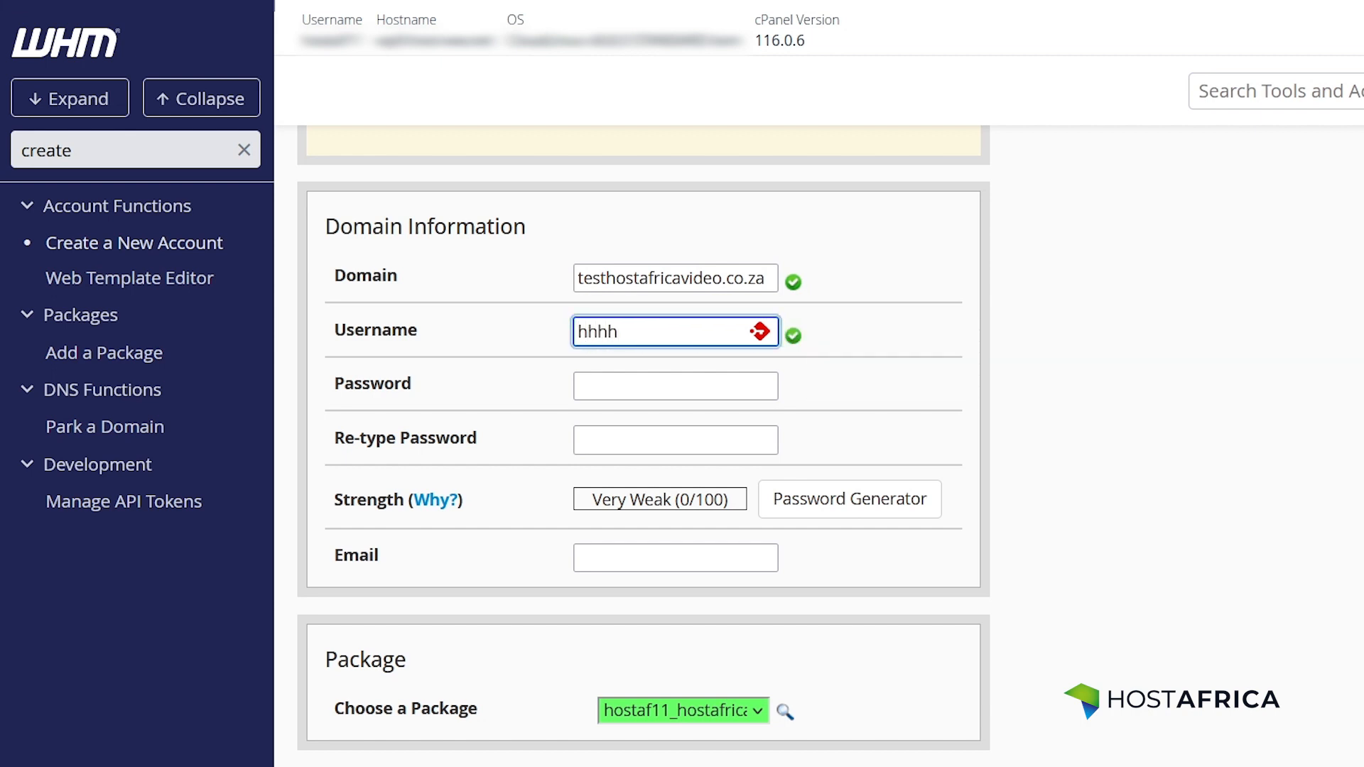
type("w")
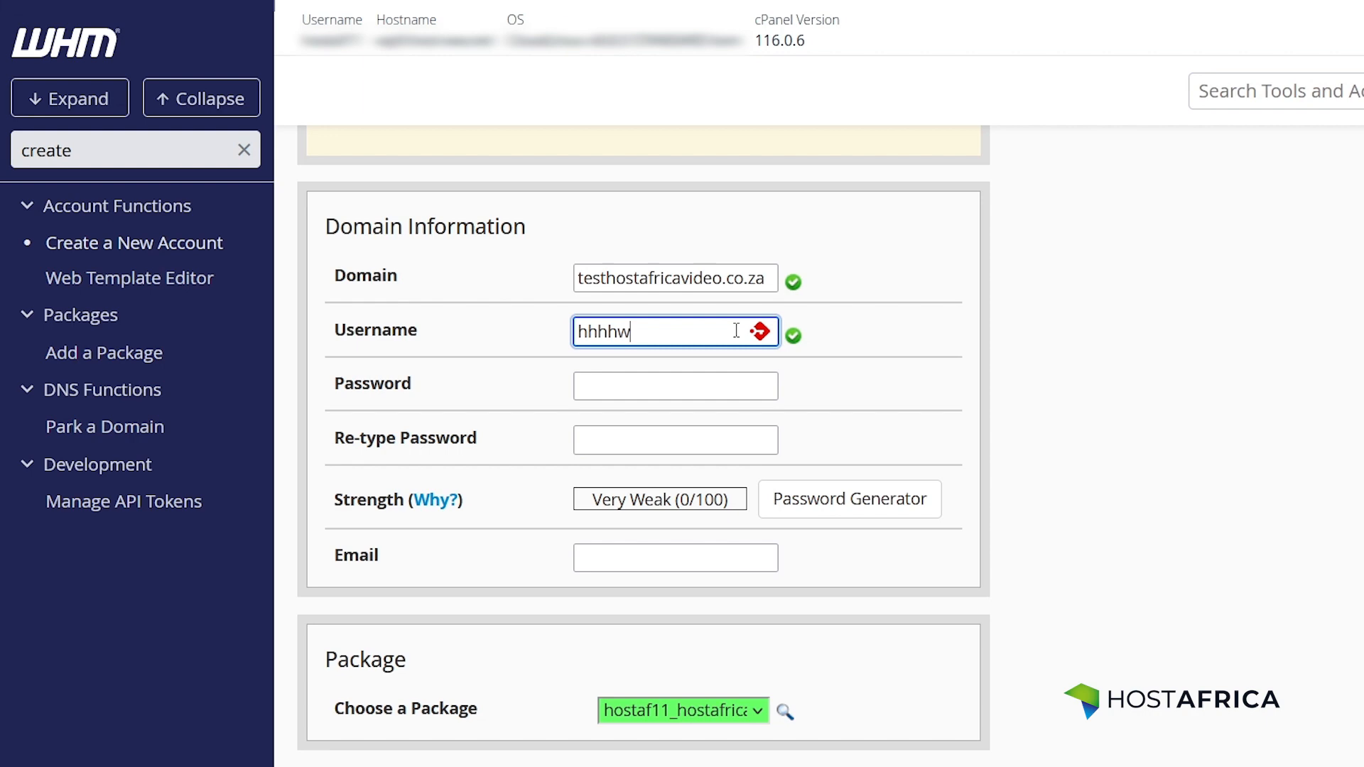
left_click(675, 385)
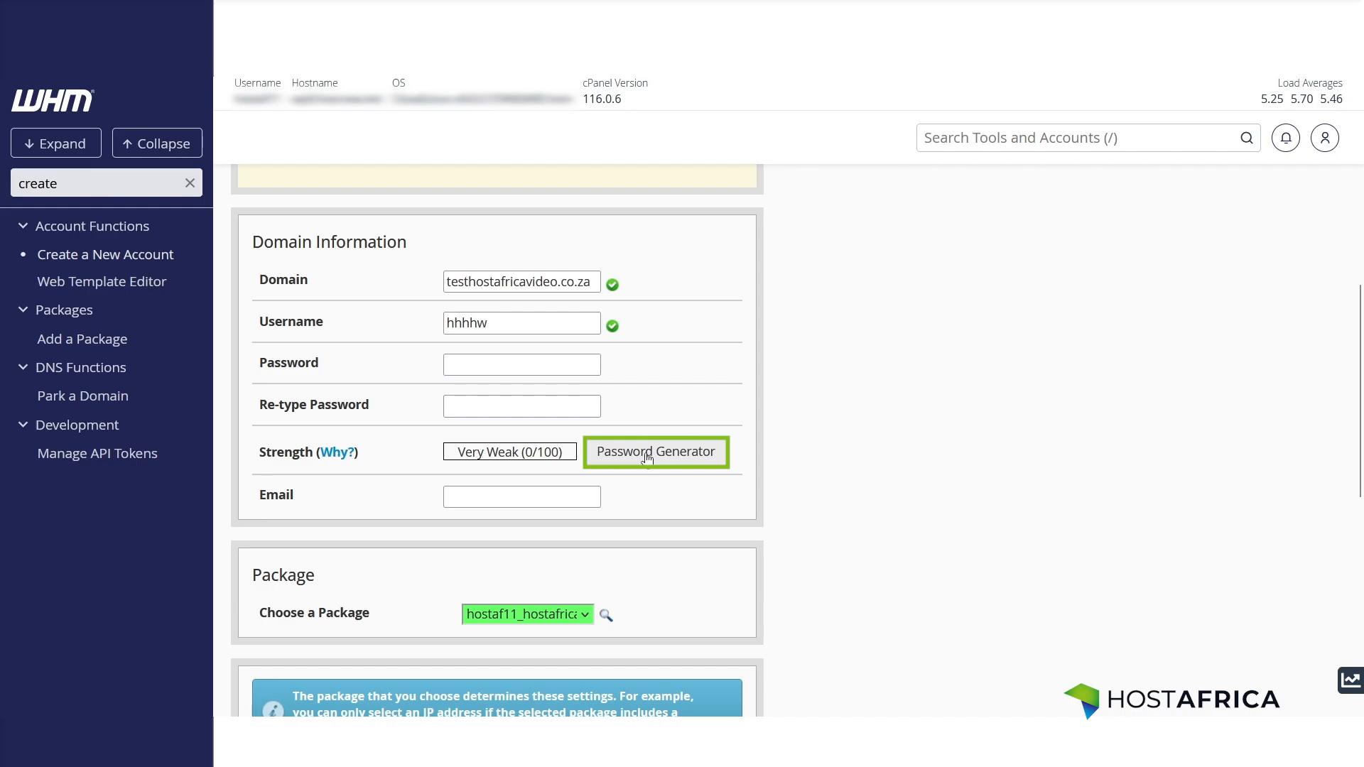
Step: Generate a Very Strong password, confirm it was saved, and apply it to both fields
left_click(655, 452)
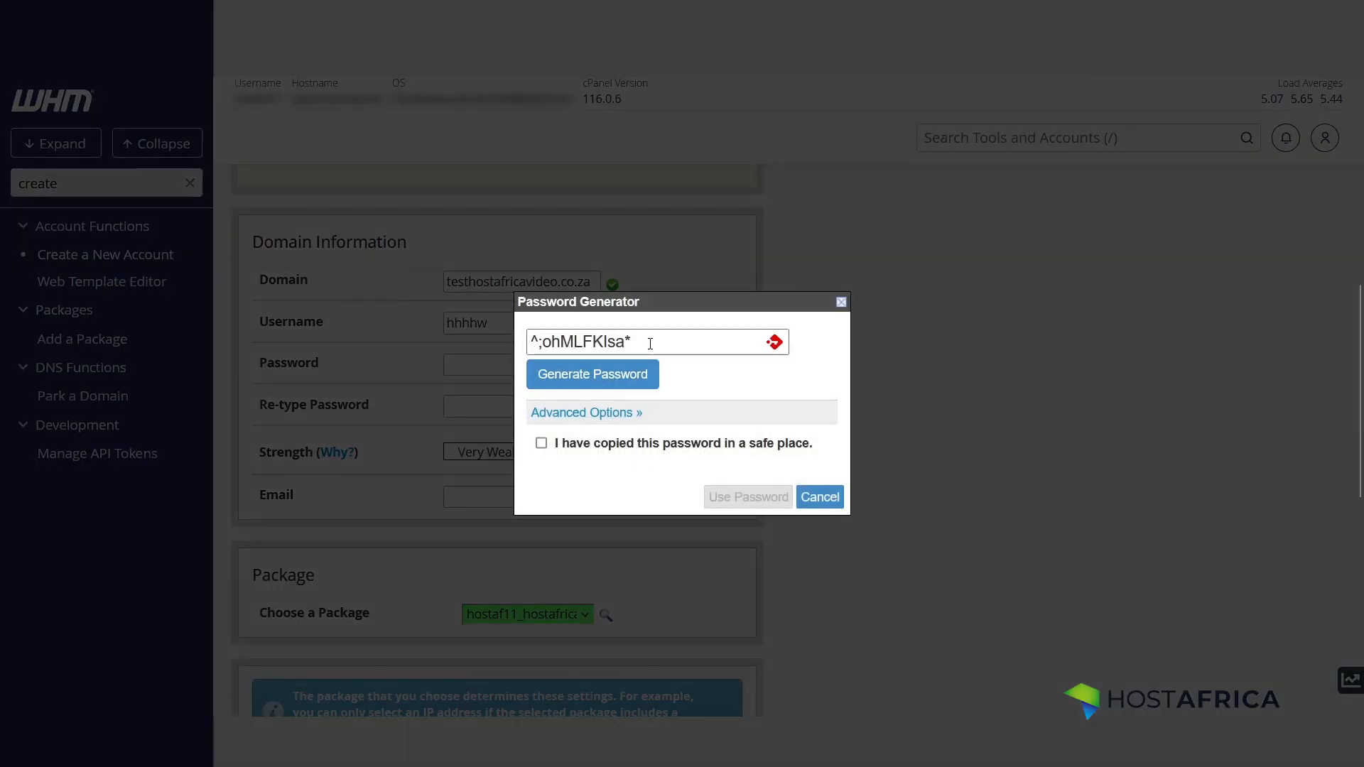
left_click(542, 443)
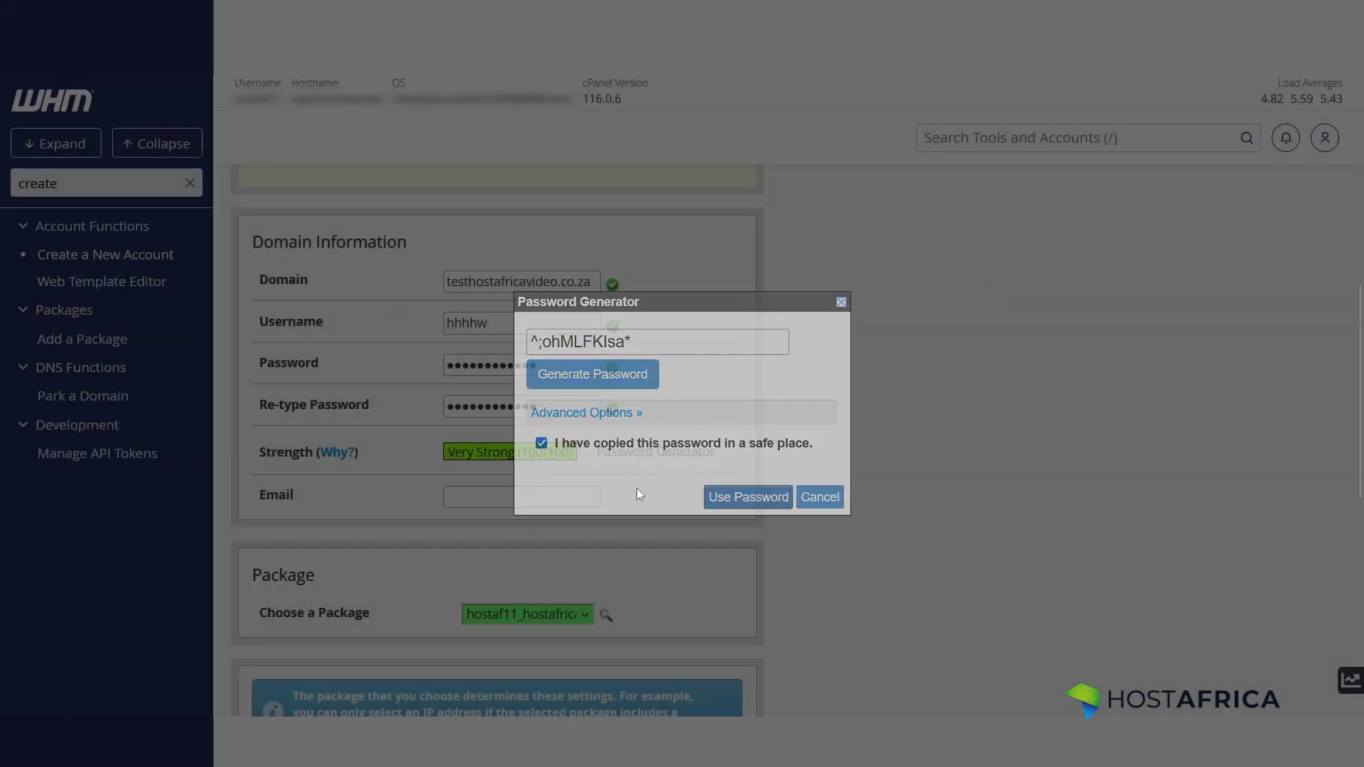
left_click(747, 497)
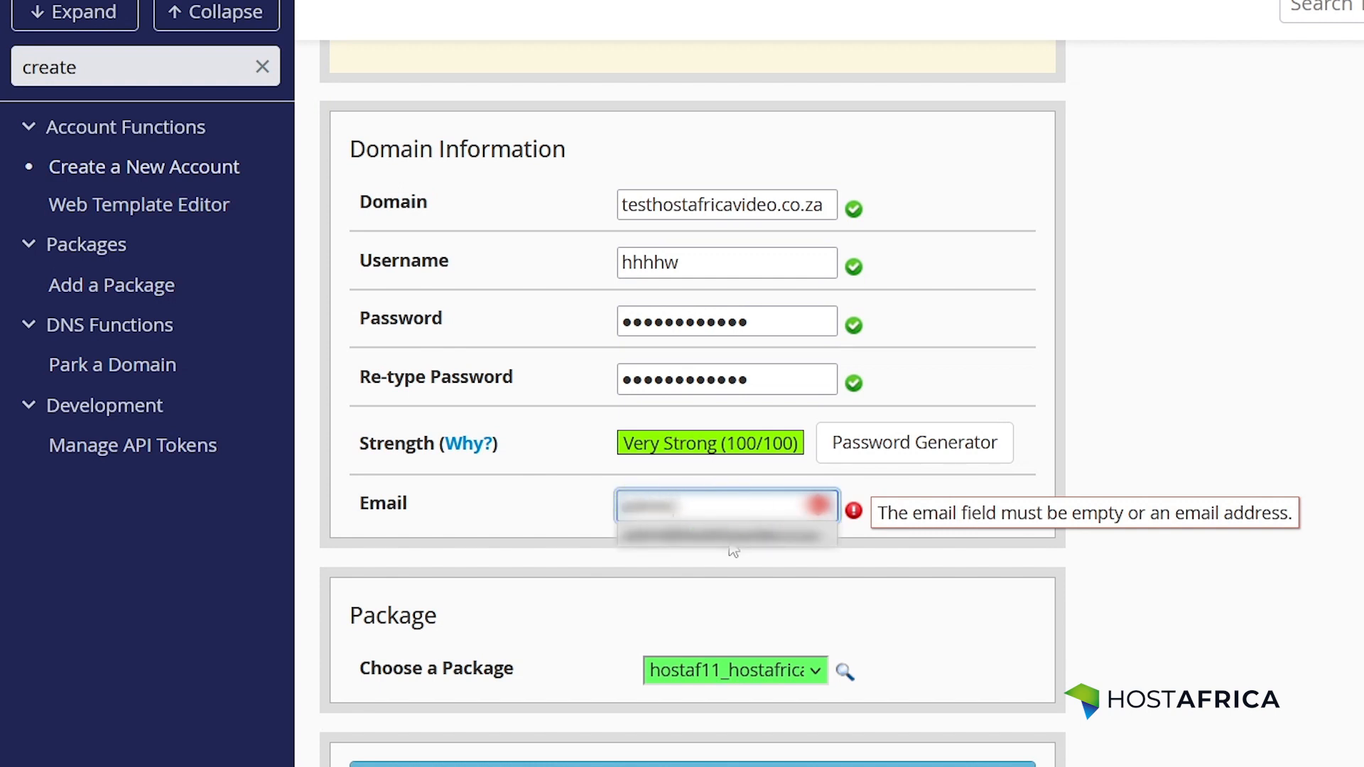
Step: Check that the hostaf11_hostafricapackagetest package is selected in the package list
scroll("down", 3)
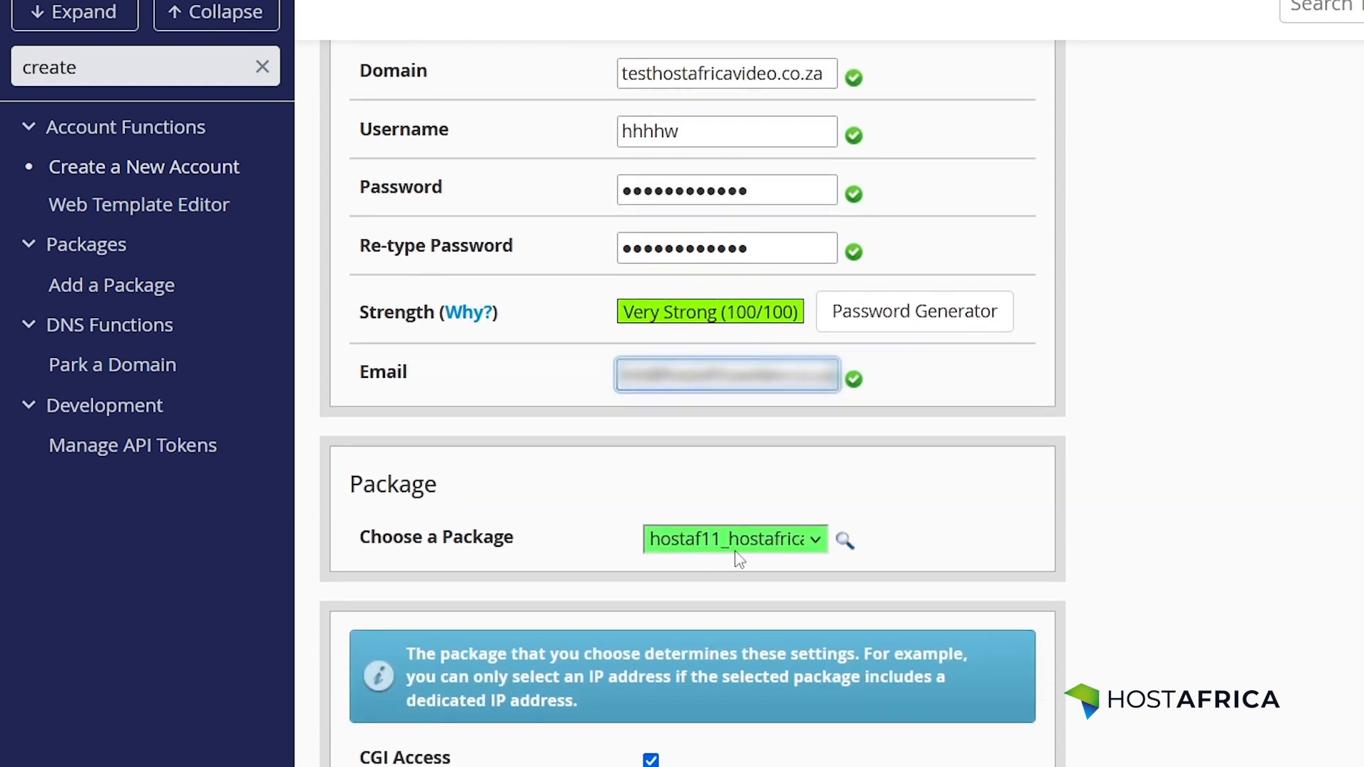
left_click(733, 539)
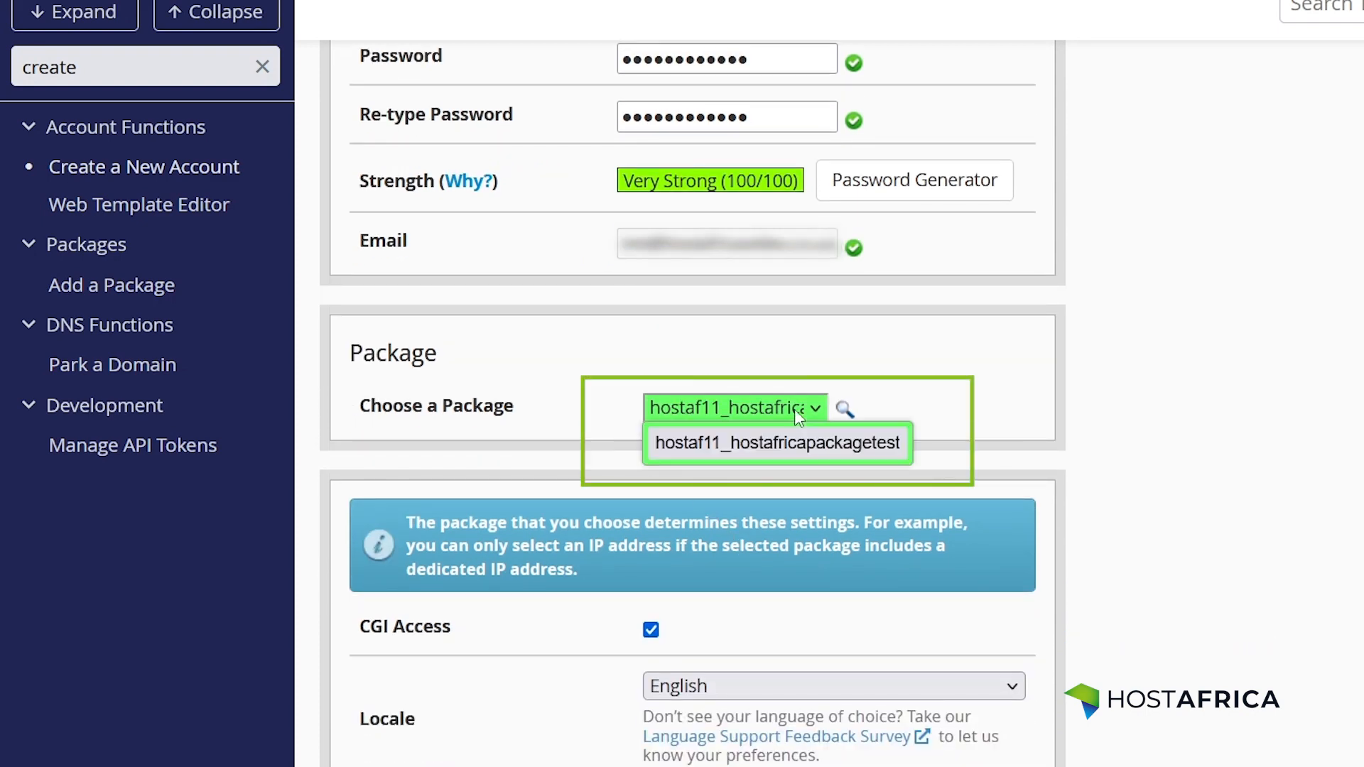
mouse_move(748, 513)
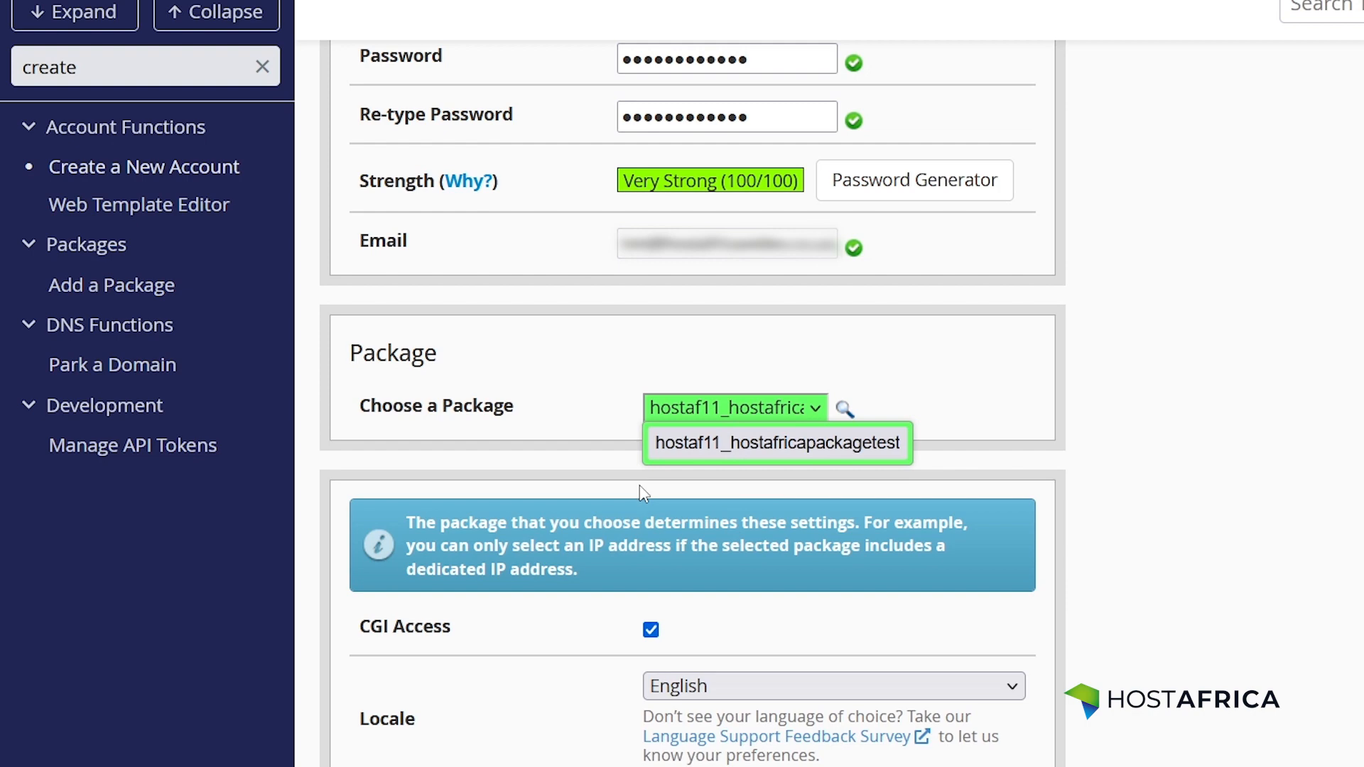
scroll("down", 3)
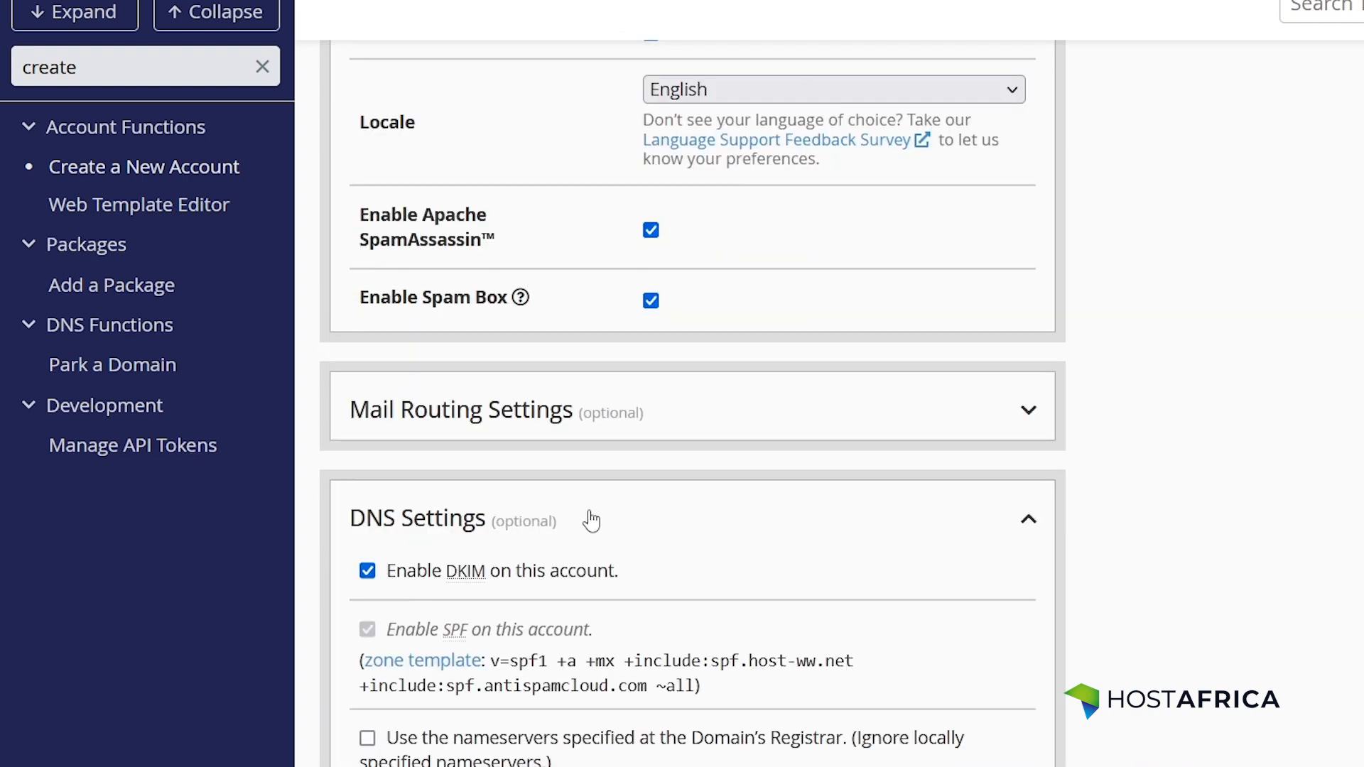
Step: Scroll past the Settings, Mail Routing and DNS sections and create the account
scroll("down", 3)
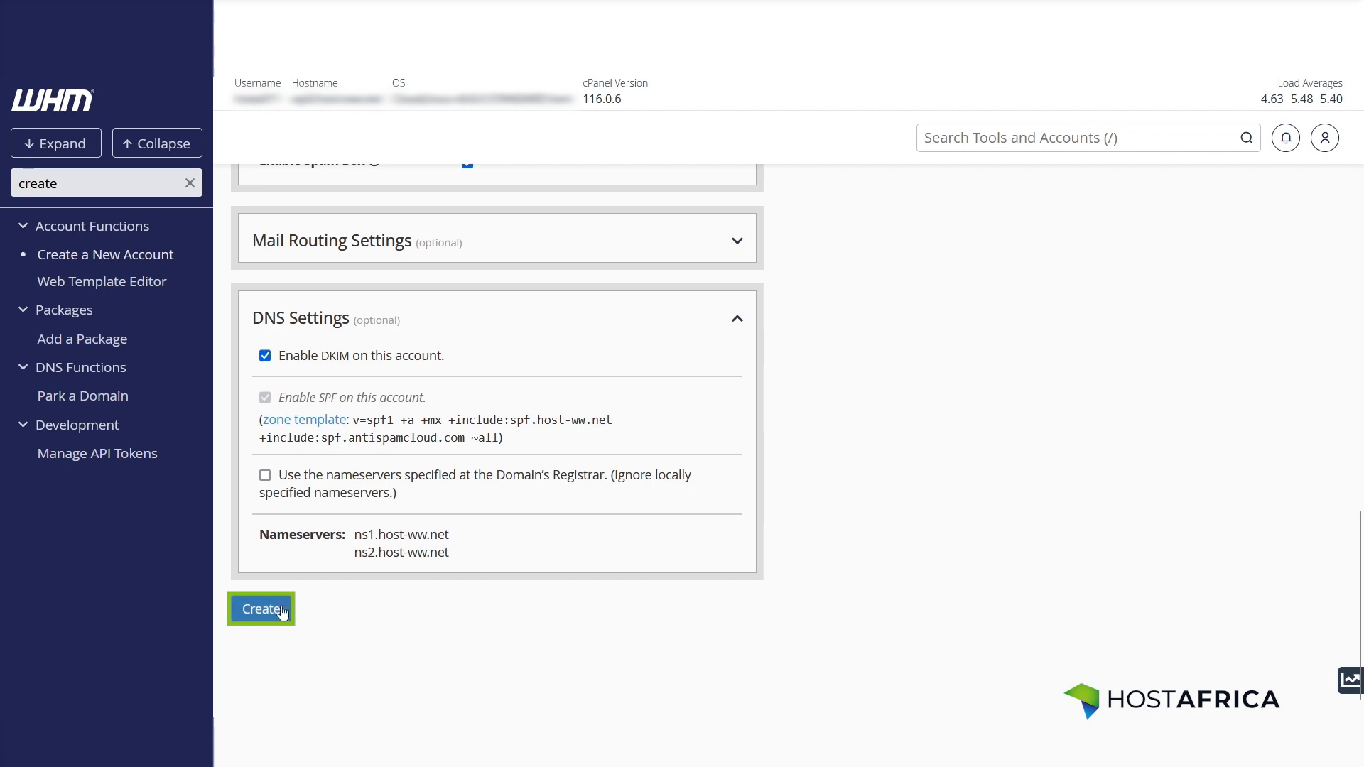
left_click(261, 609)
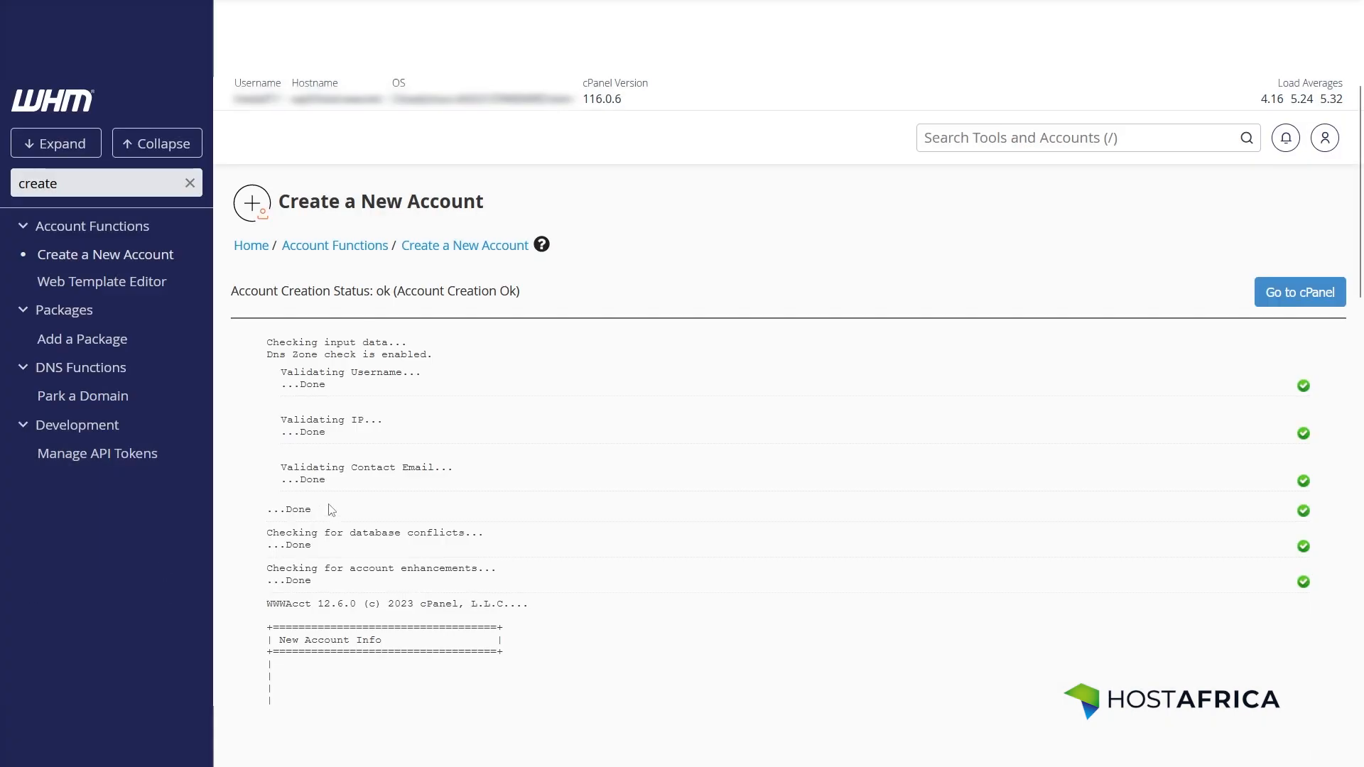
Step: Review the creation log for success and clear 'create' from the sidebar search
scroll("down", 3)
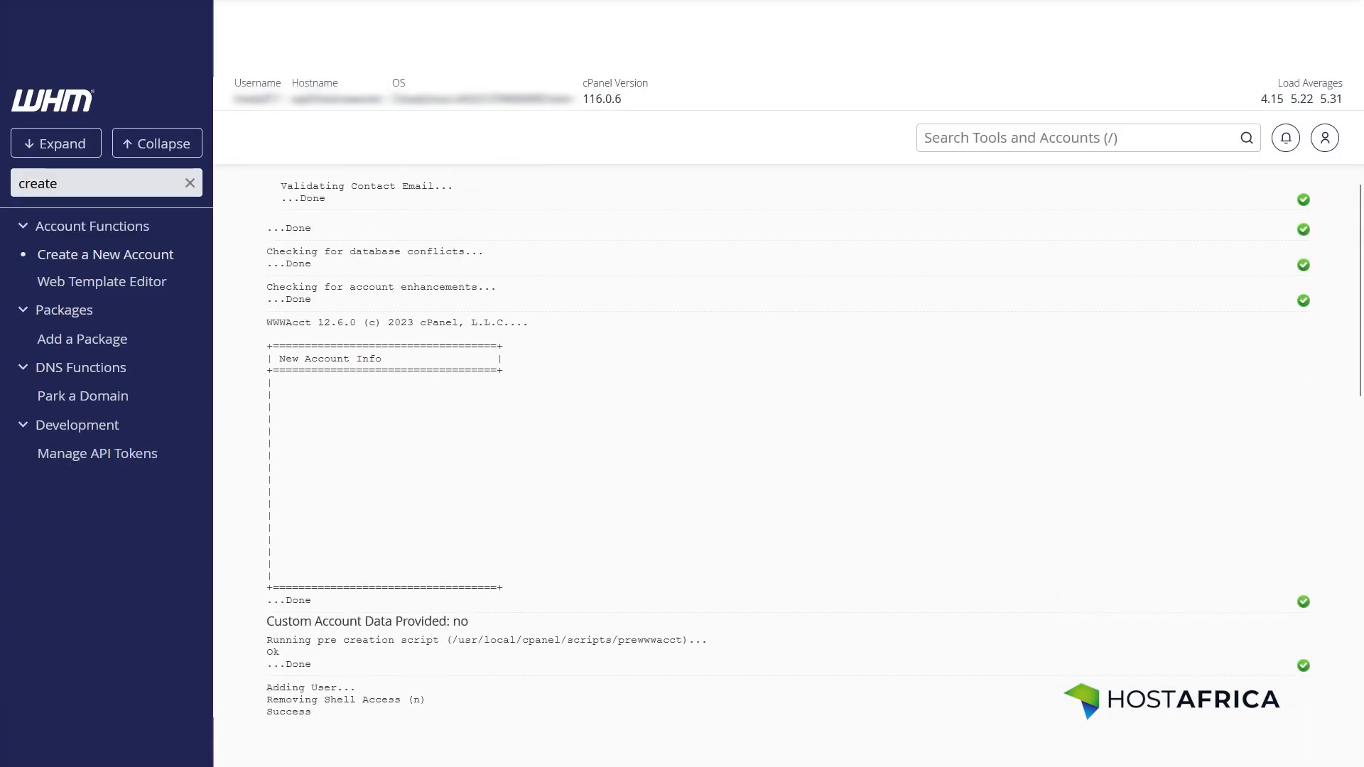
left_click(190, 182)
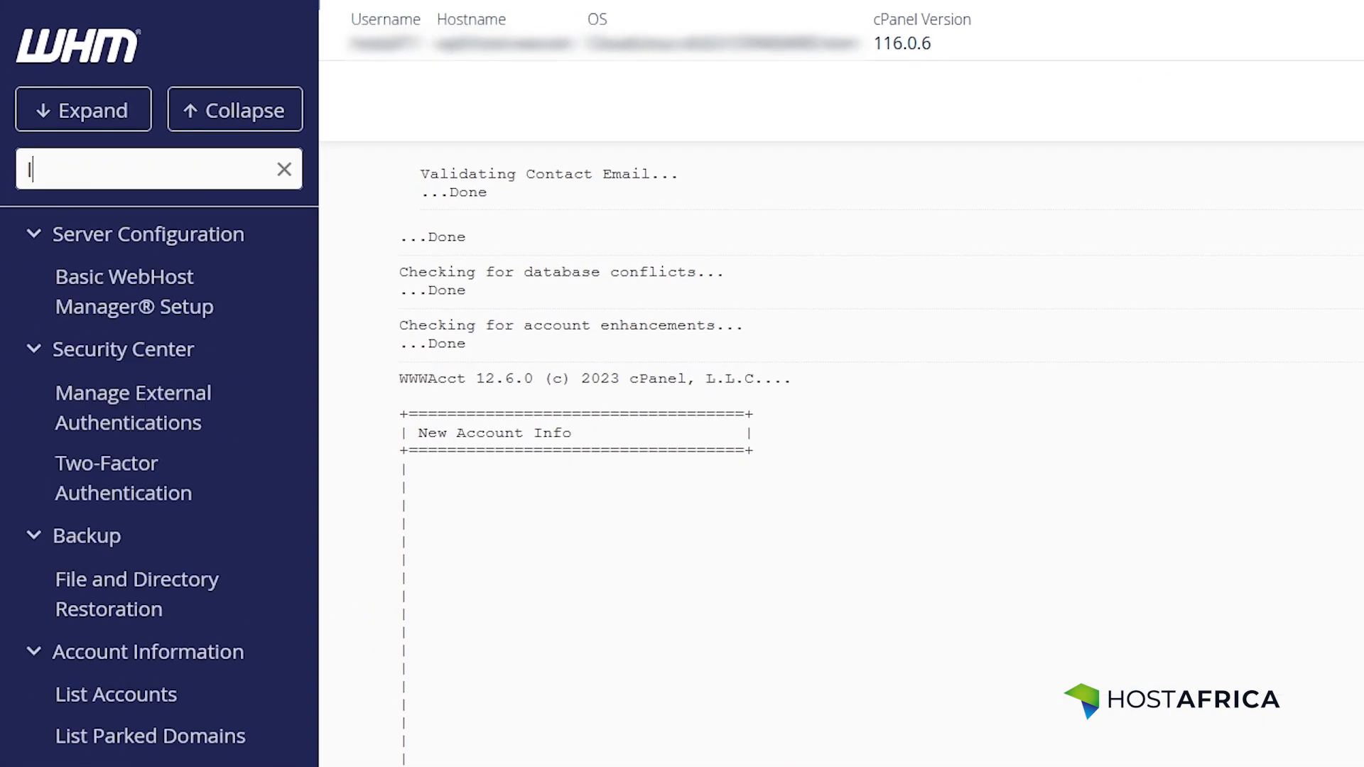
Step: Search 'list ac', open List Accounts, and locate testhostafricavideo.co.za in the table
type("ist ac")
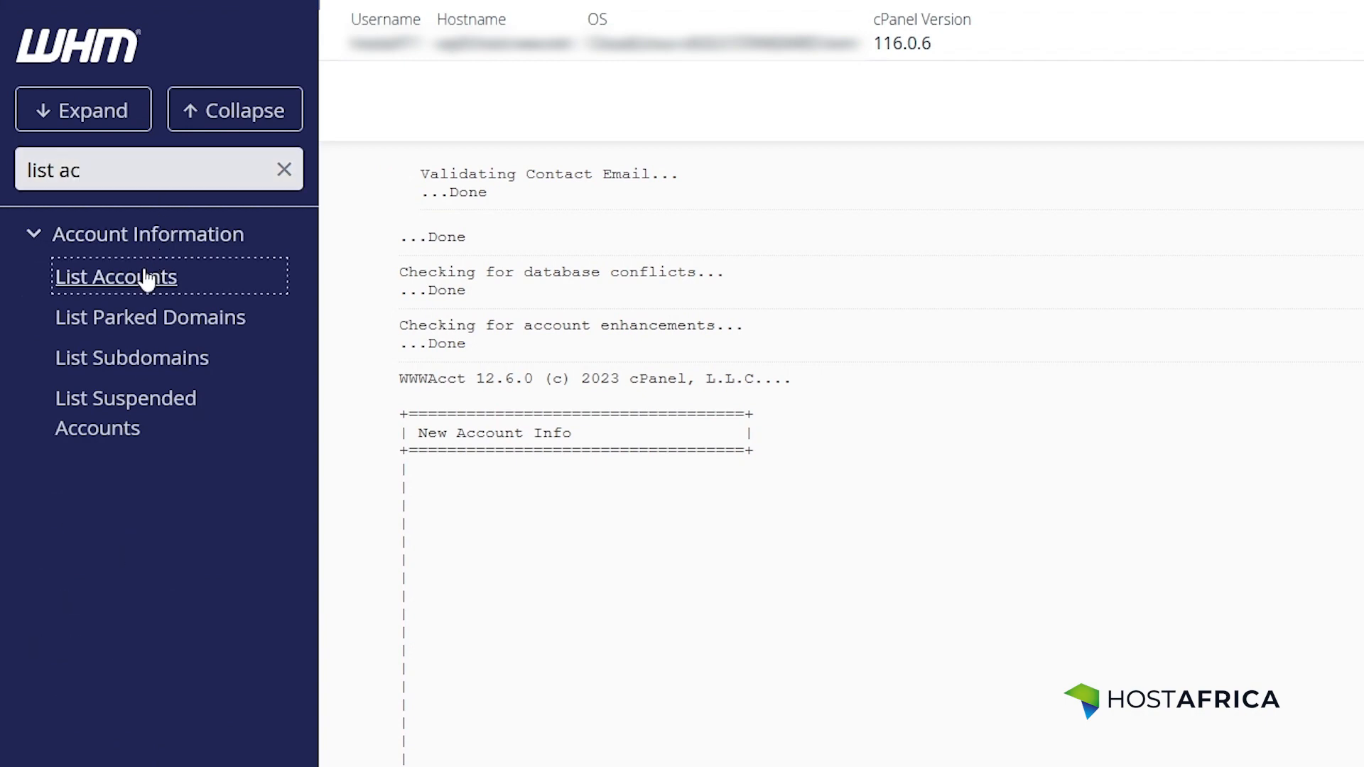
left_click(115, 277)
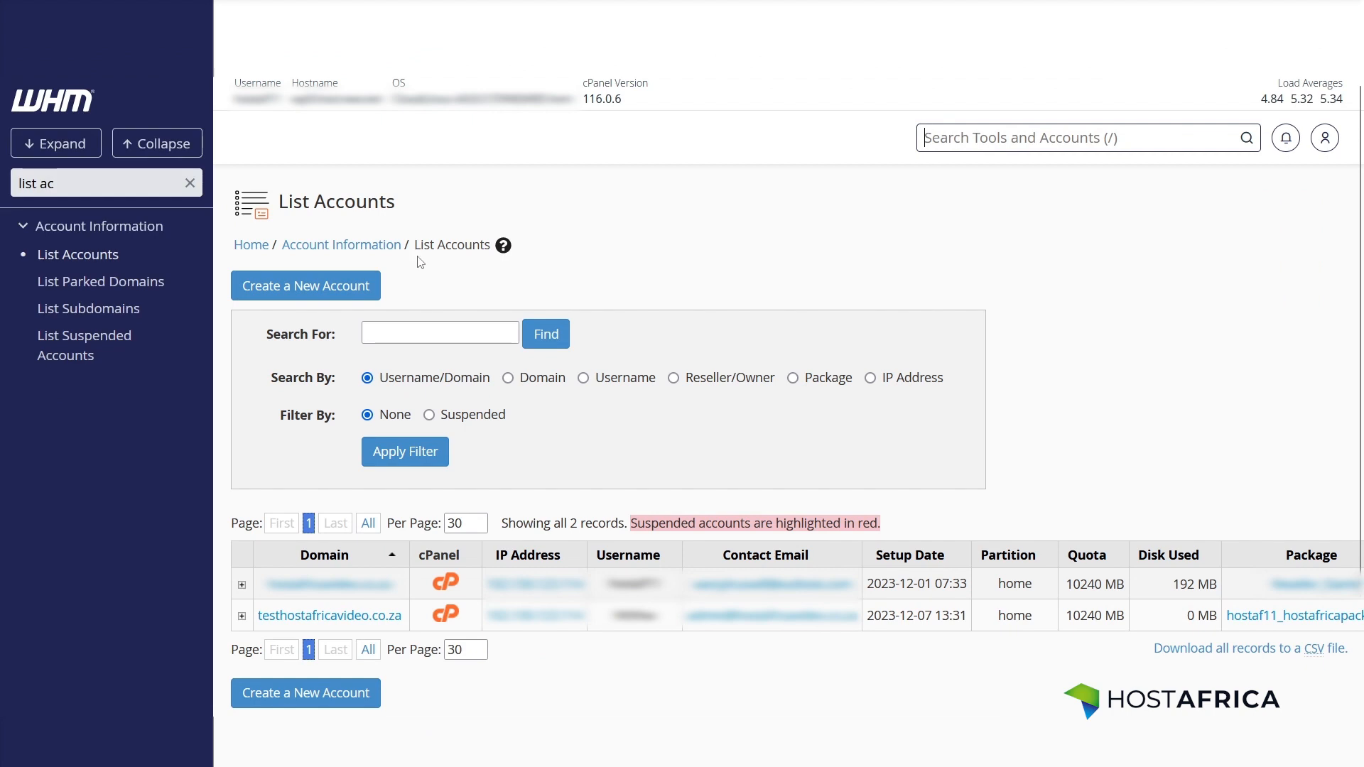
scroll("down", 3)
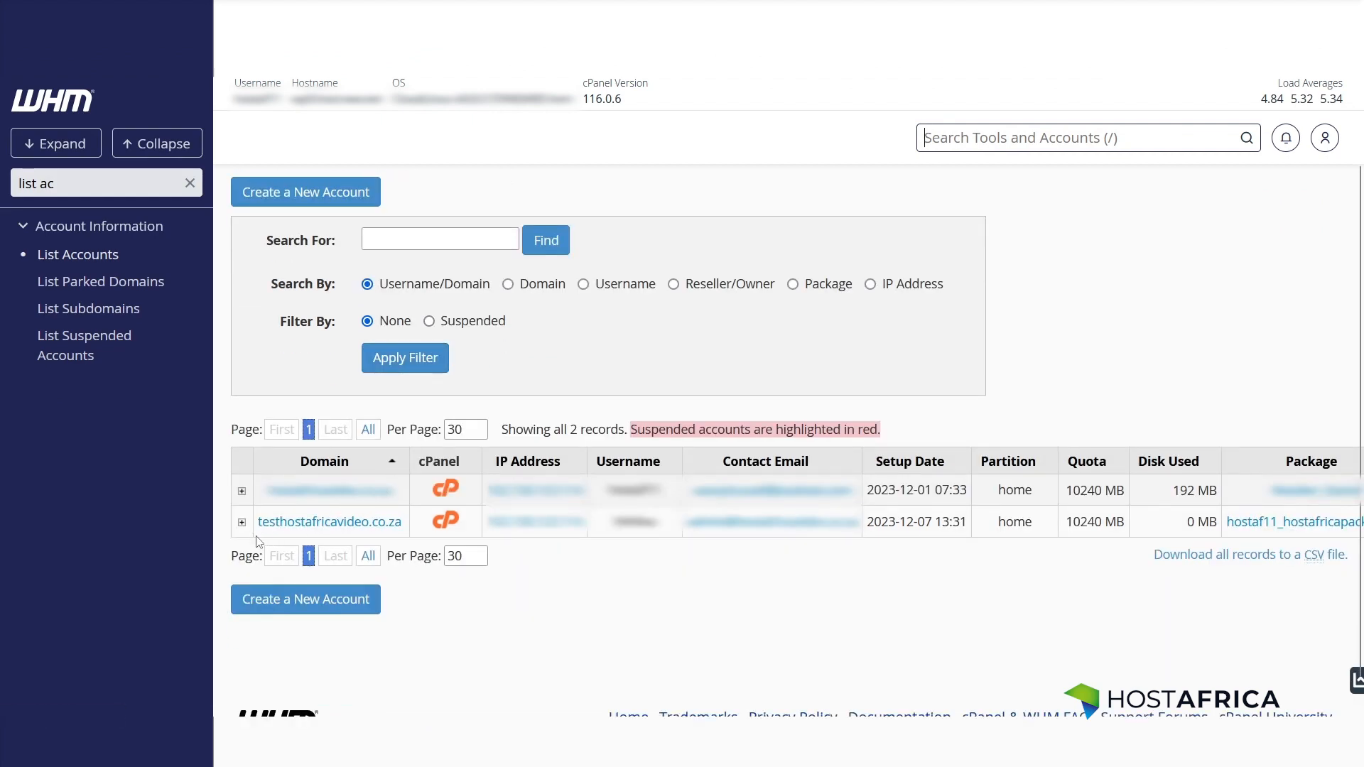
double_click(329, 522)
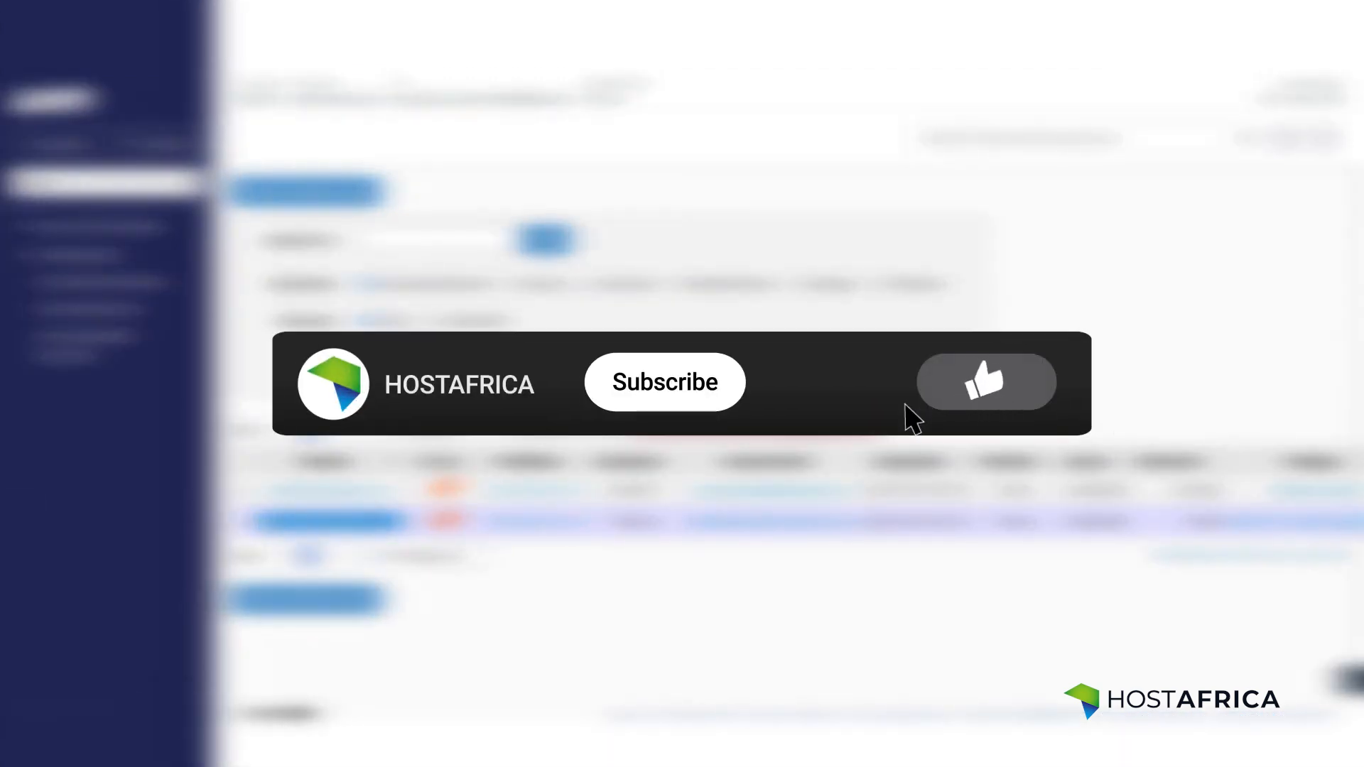
left_click(664, 381)
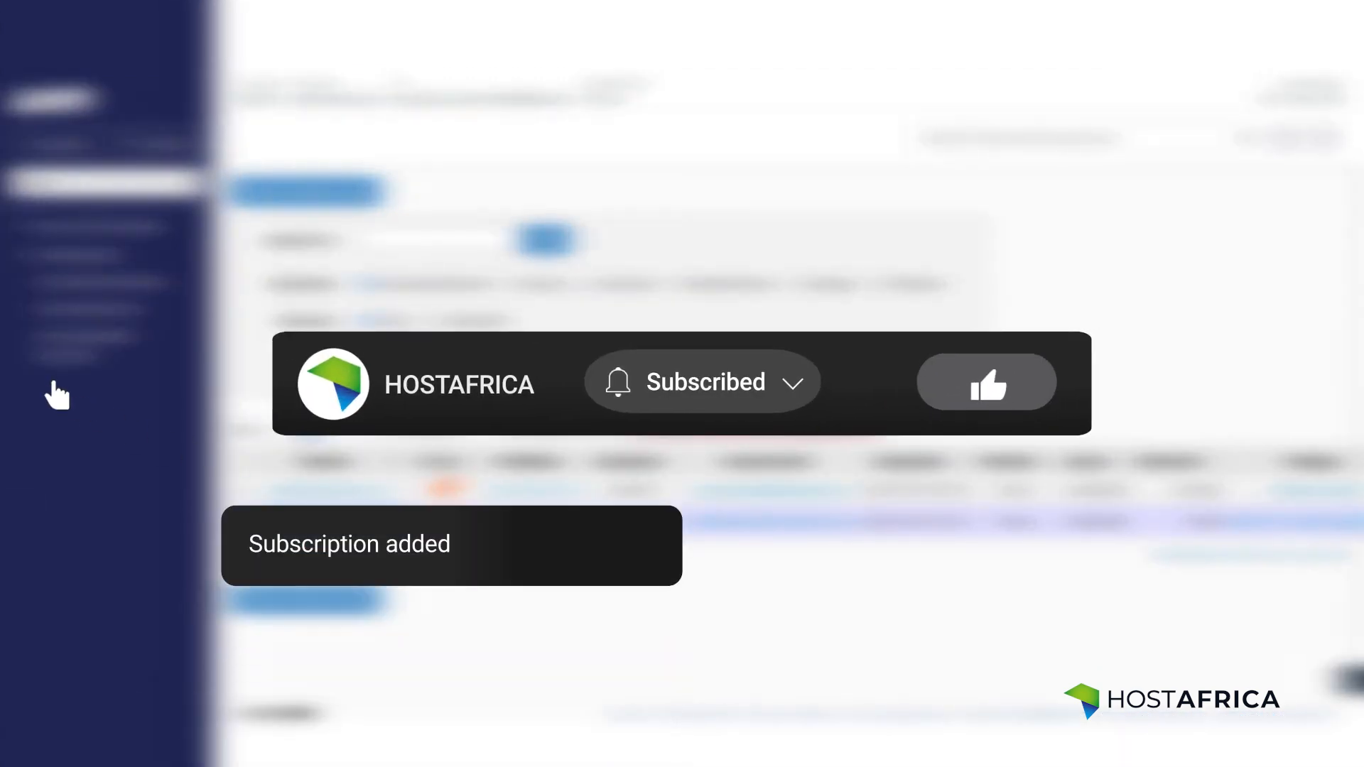